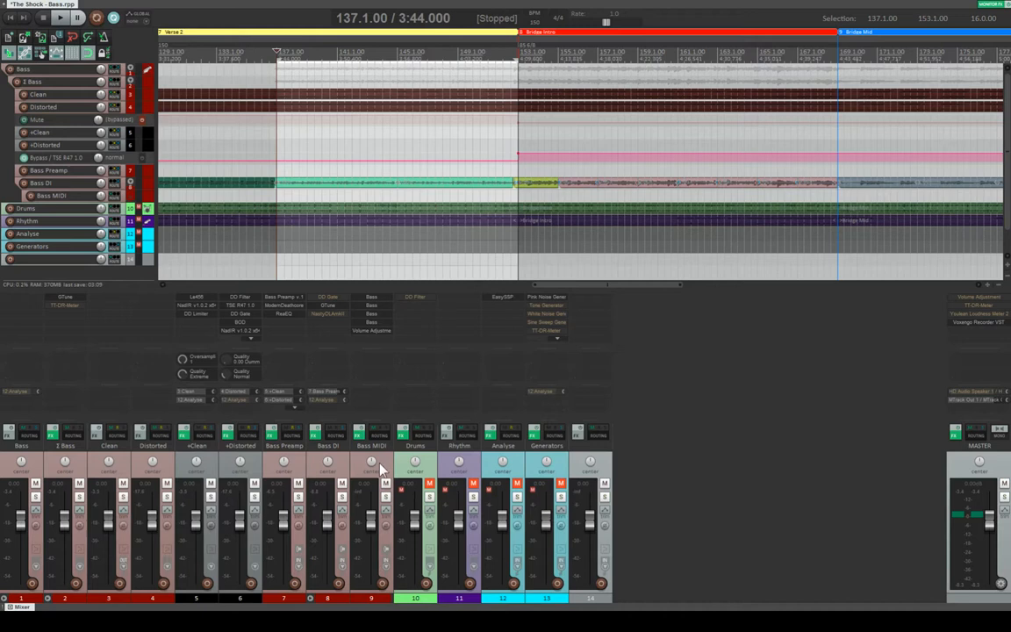
Select track 5, the +Clean bass track, in the mixer.
left_click(371, 456)
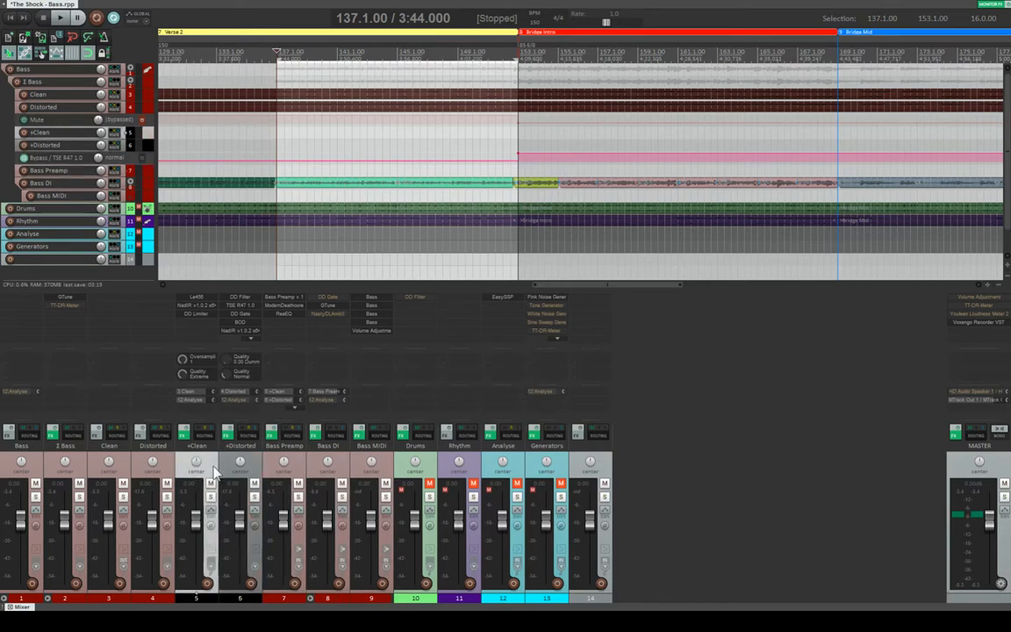
mouse_move(217, 350)
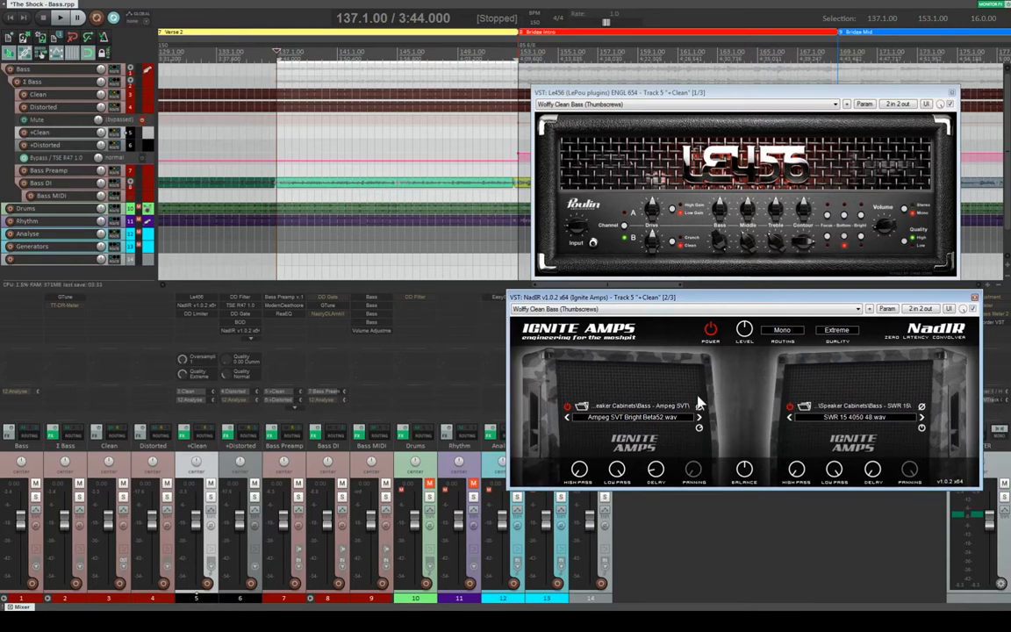
mouse_move(684, 318)
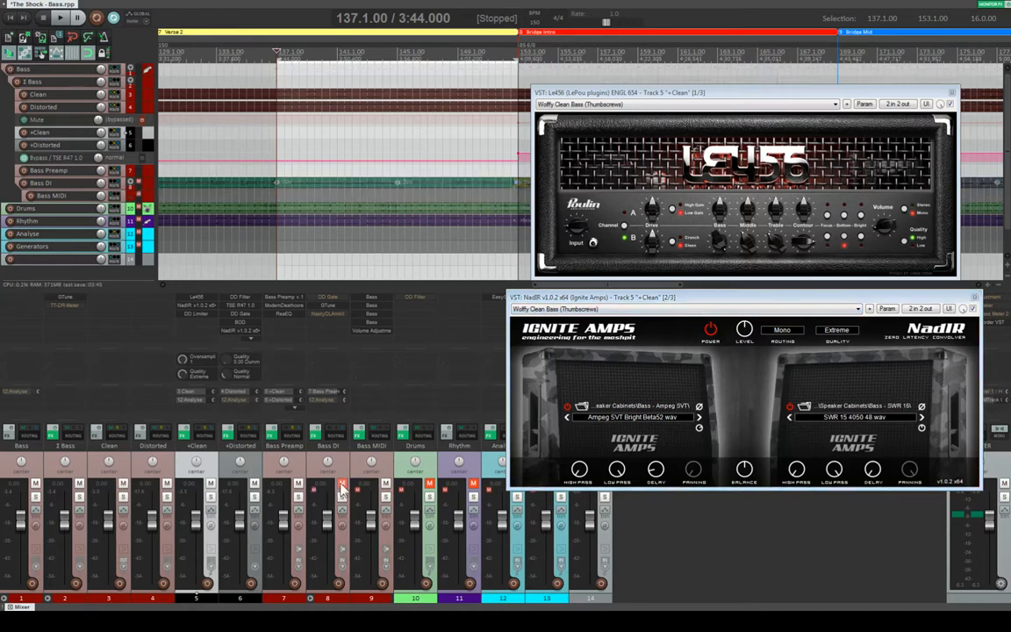
mouse_move(200, 329)
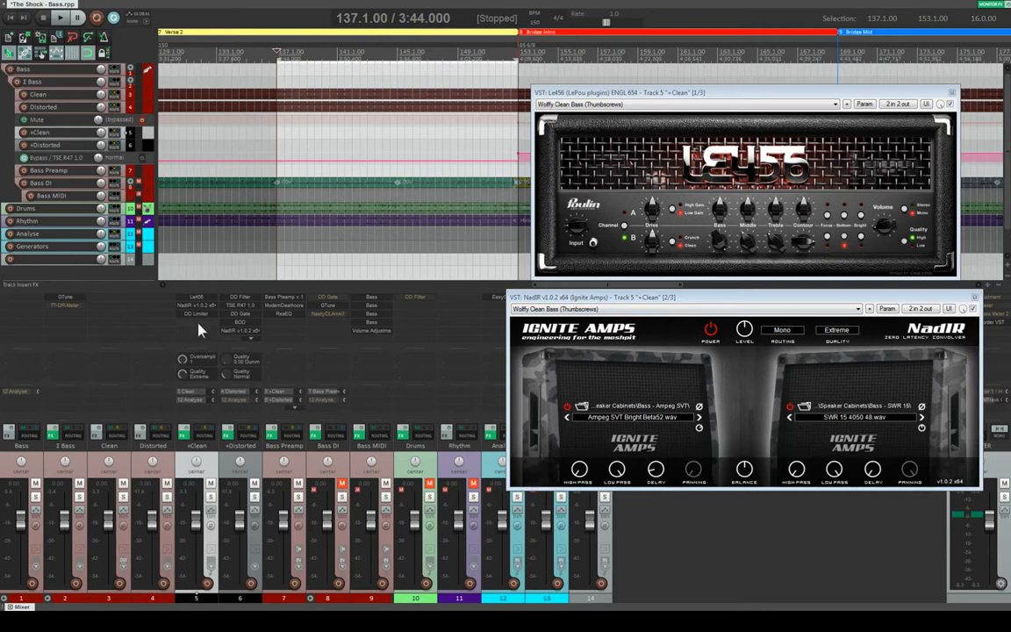
mouse_move(382, 305)
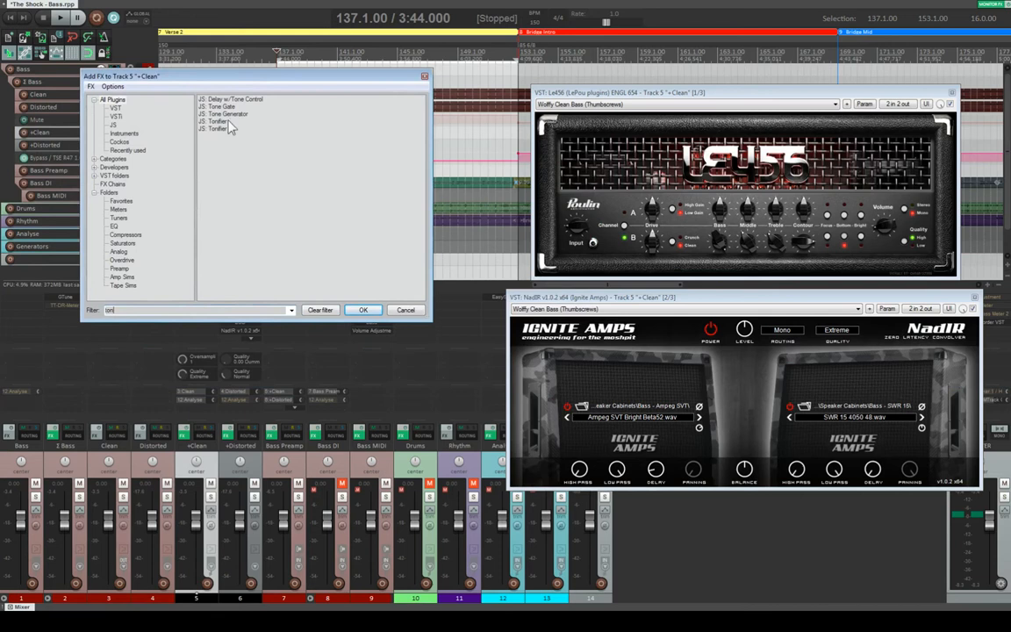
Add JS: Tone Generator and move it to the top of the +Clean FX chain.
left_click(362, 309)
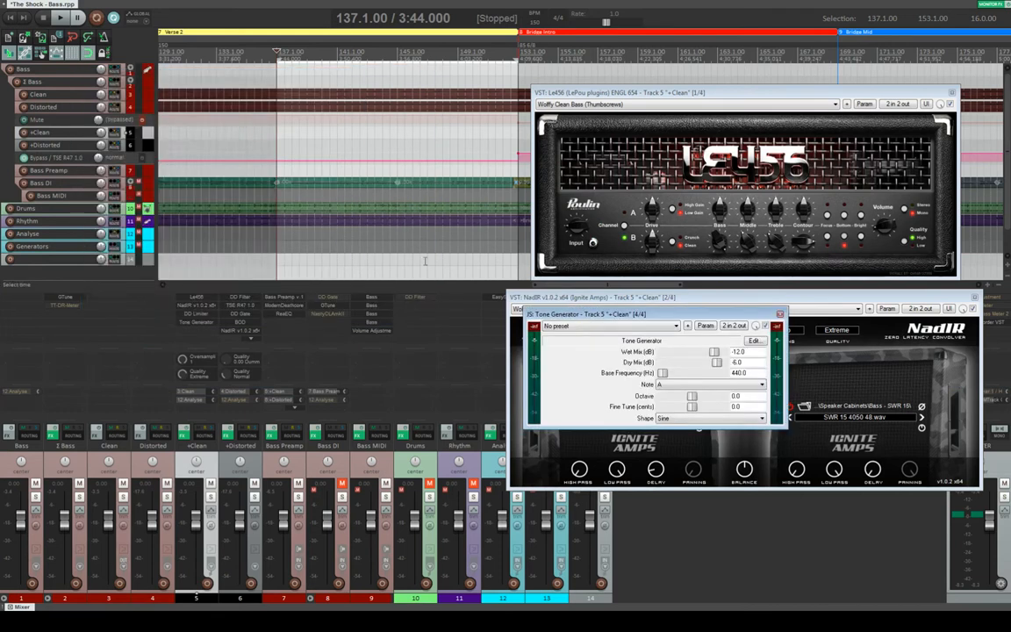
left_click_drag(623, 314, 176, 52)
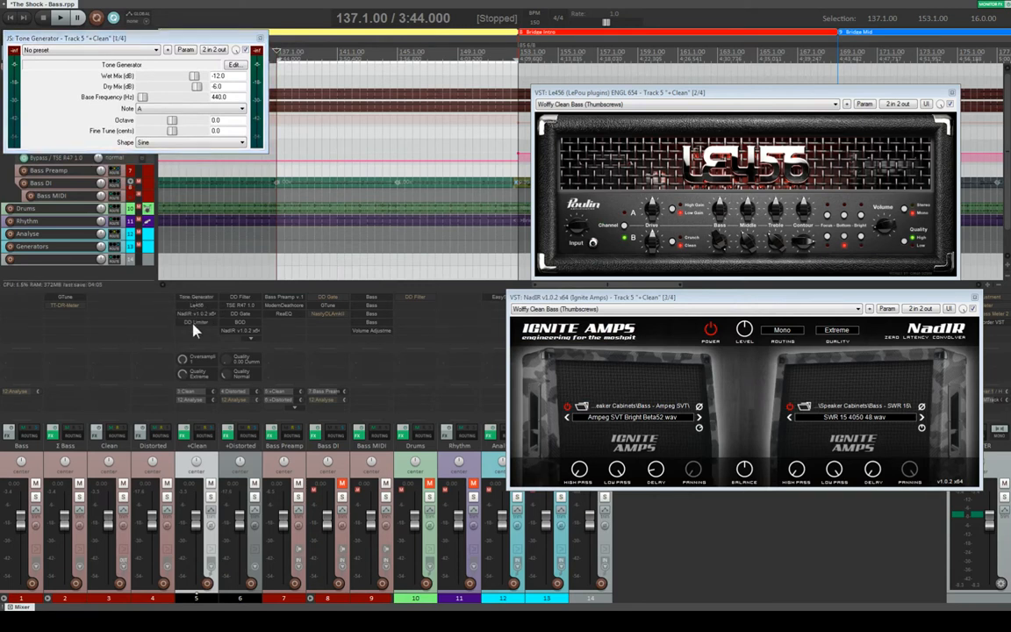
mouse_move(199, 333)
type("osci")
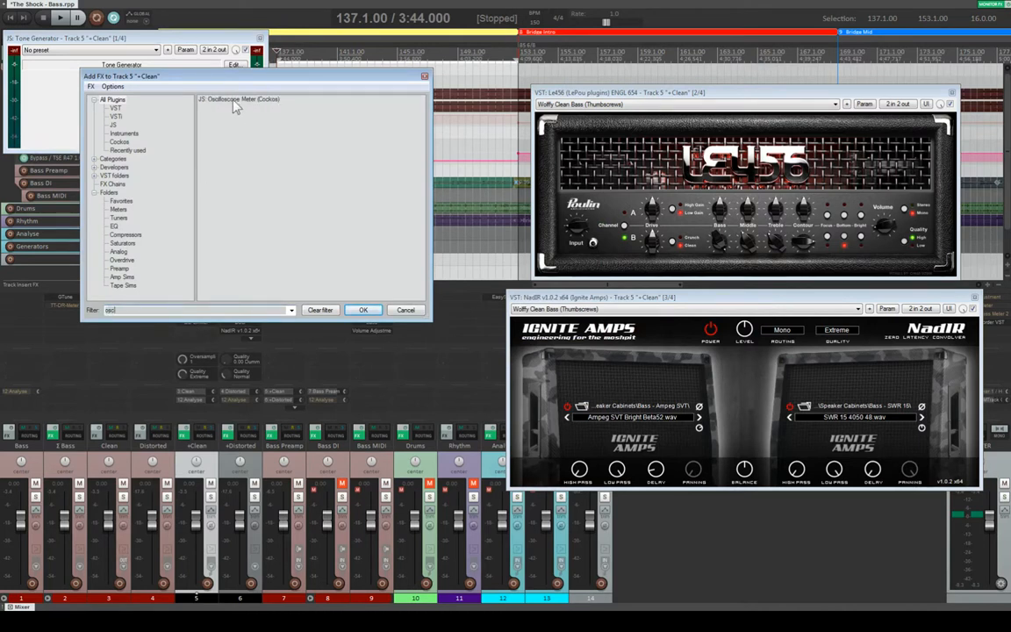
Add JS: Oscilloscope Meter (Cockos) to the end of the +Clean chain.
left_click(363, 309)
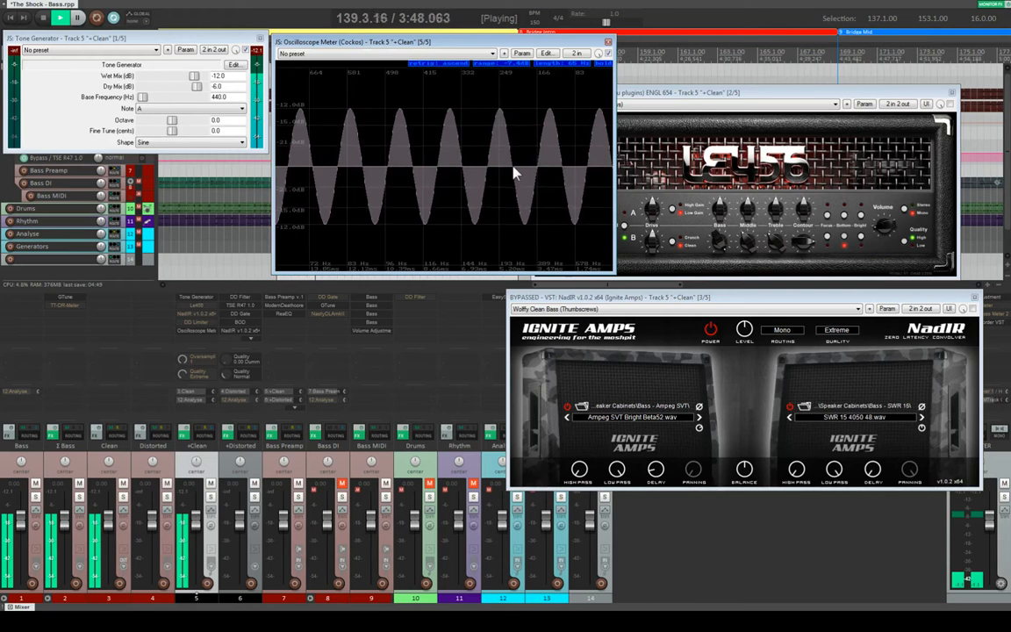
mouse_move(467, 205)
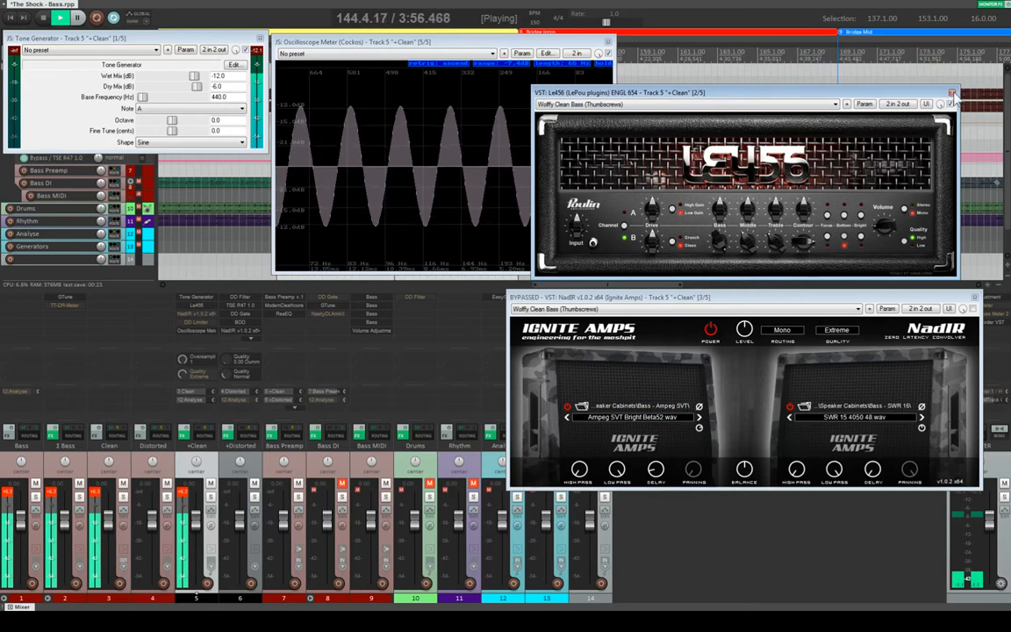
Close the Le456 amp sim window.
left_click(952, 92)
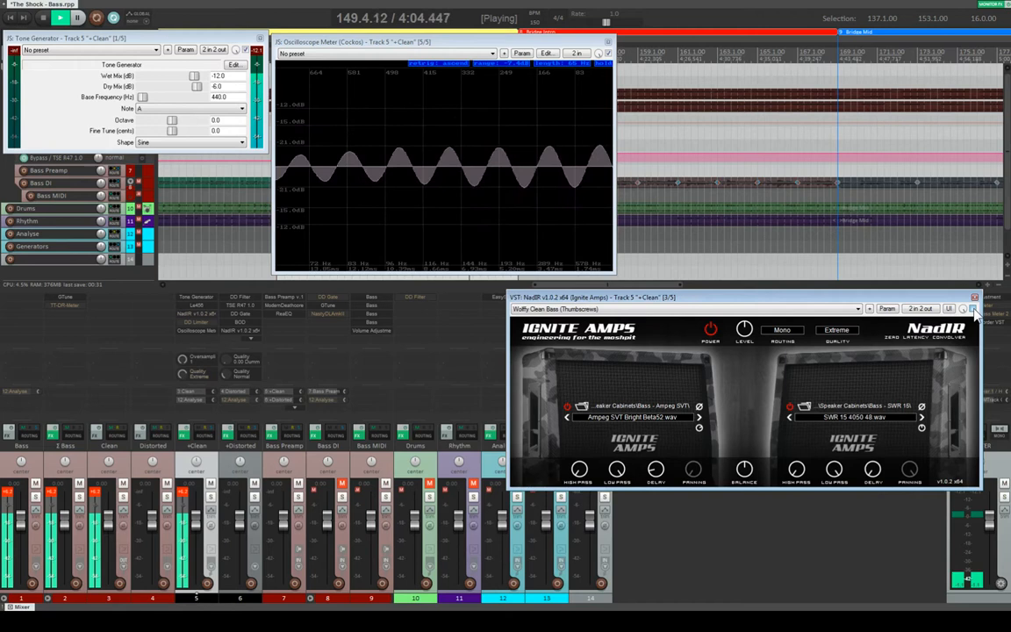
Set NadIR's Routing to Stereo.
left_click(781, 330)
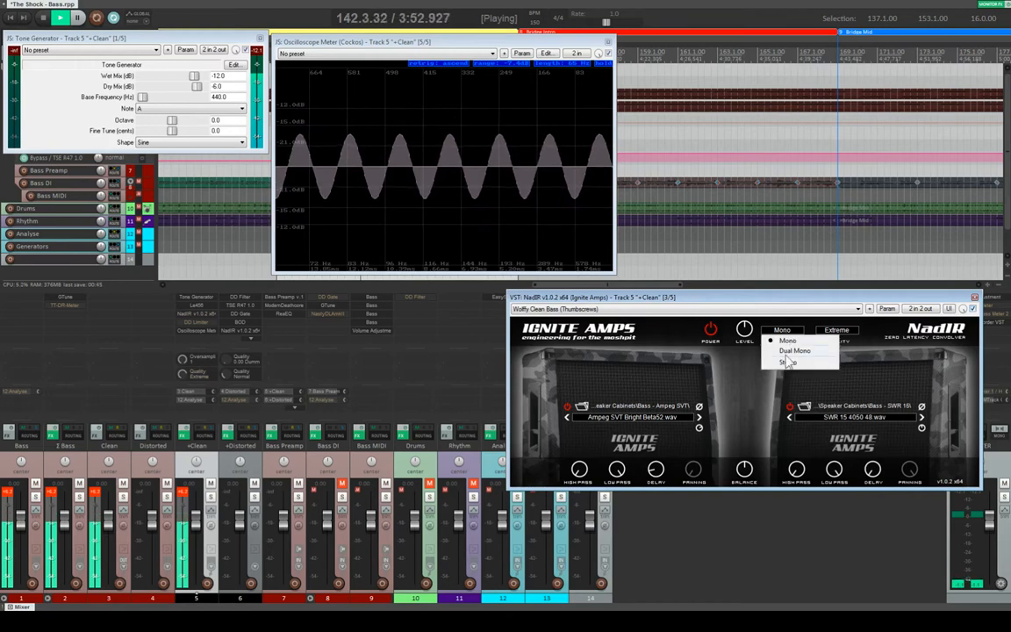
left_click(782, 362)
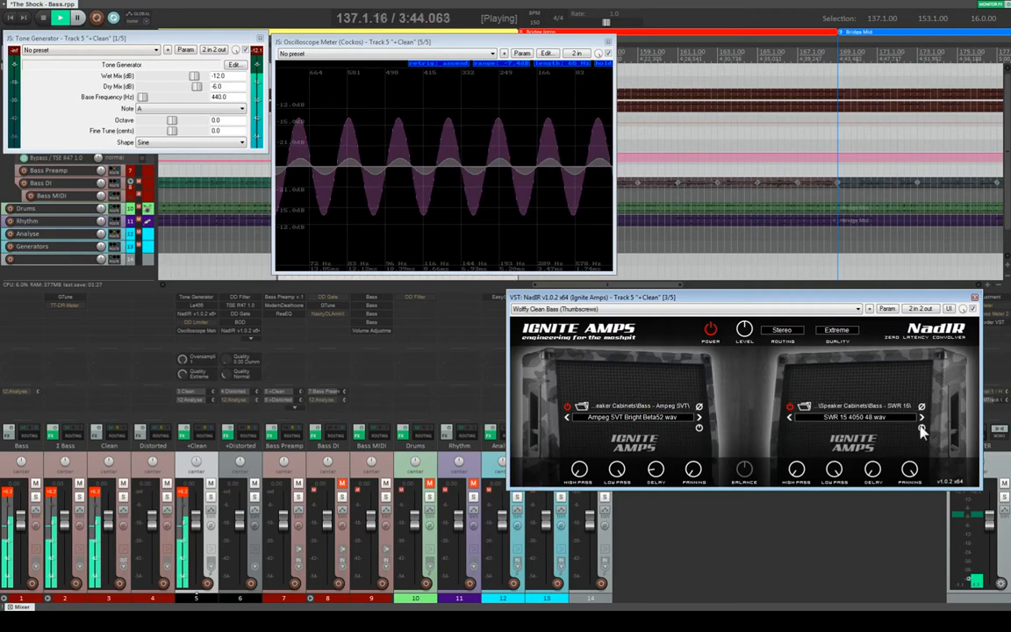
mouse_move(733, 417)
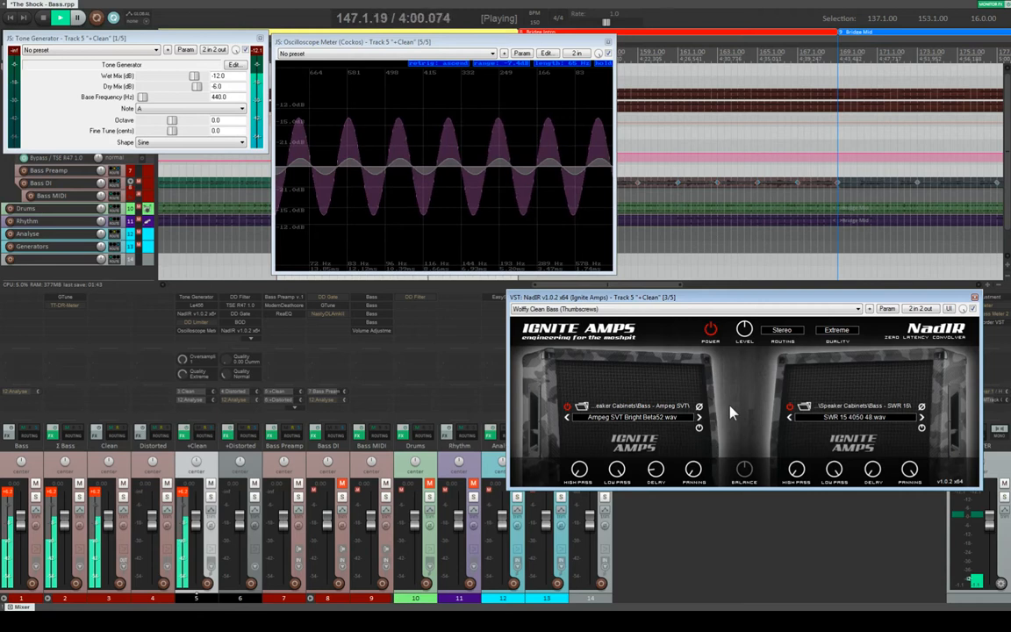
mouse_move(758, 361)
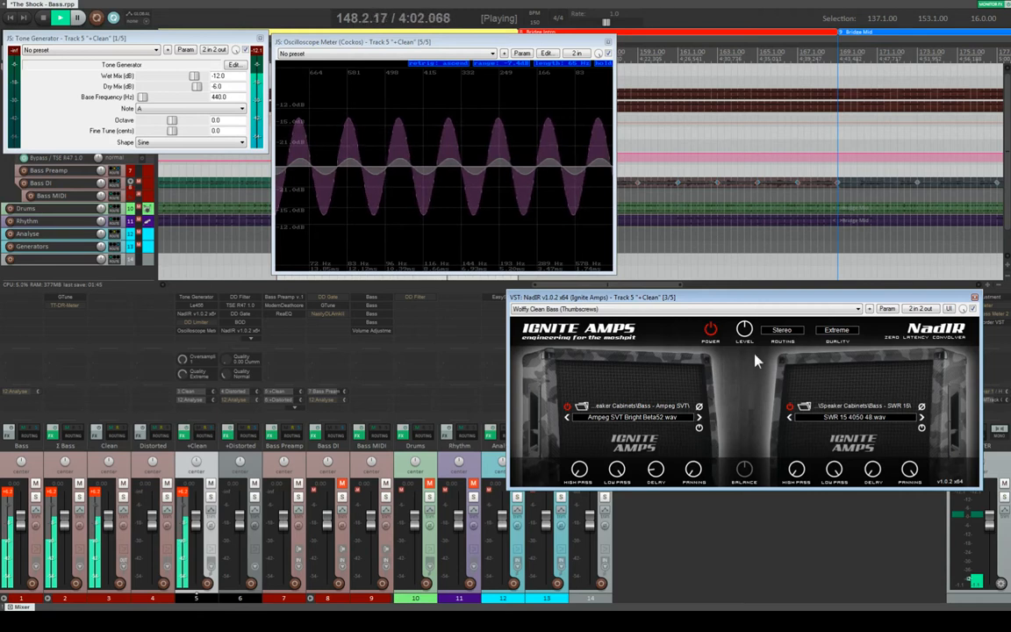
mouse_move(657, 168)
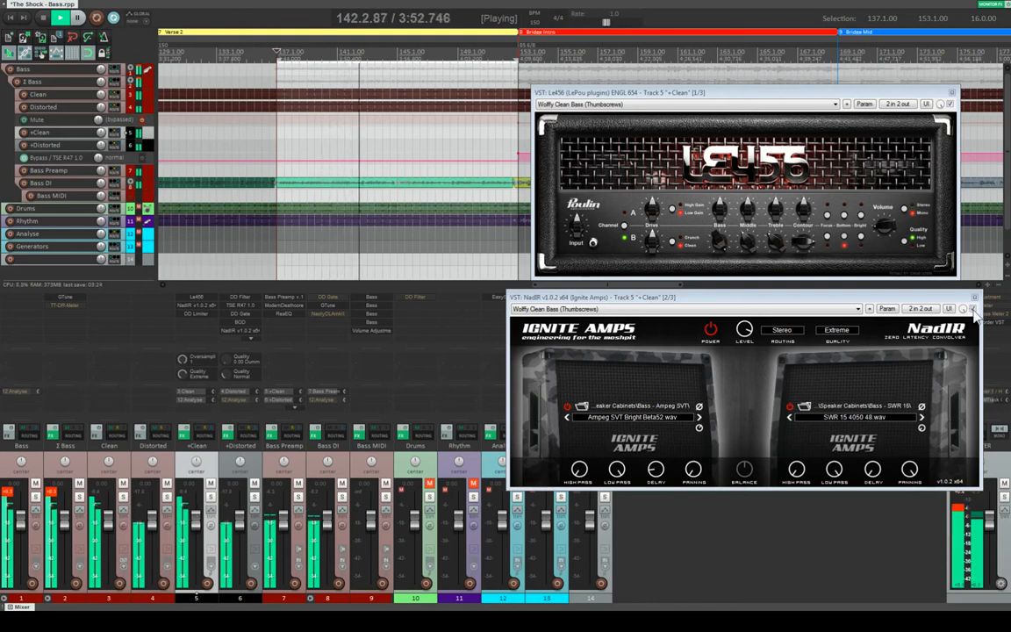
Bypass NadIR during playback to compare, then re-enable it.
left_click(962, 308)
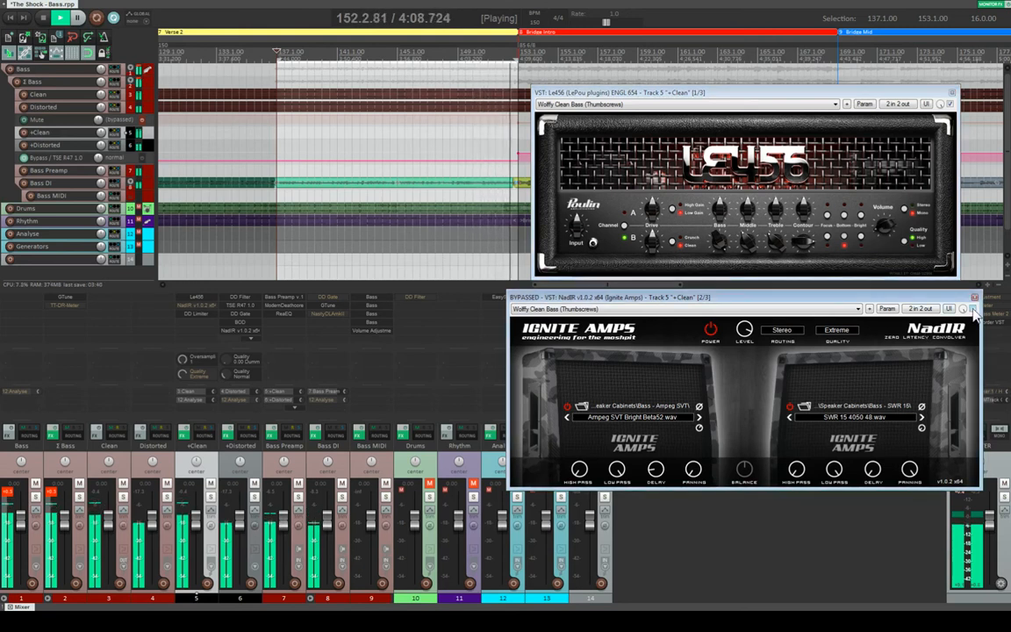
left_click(711, 332)
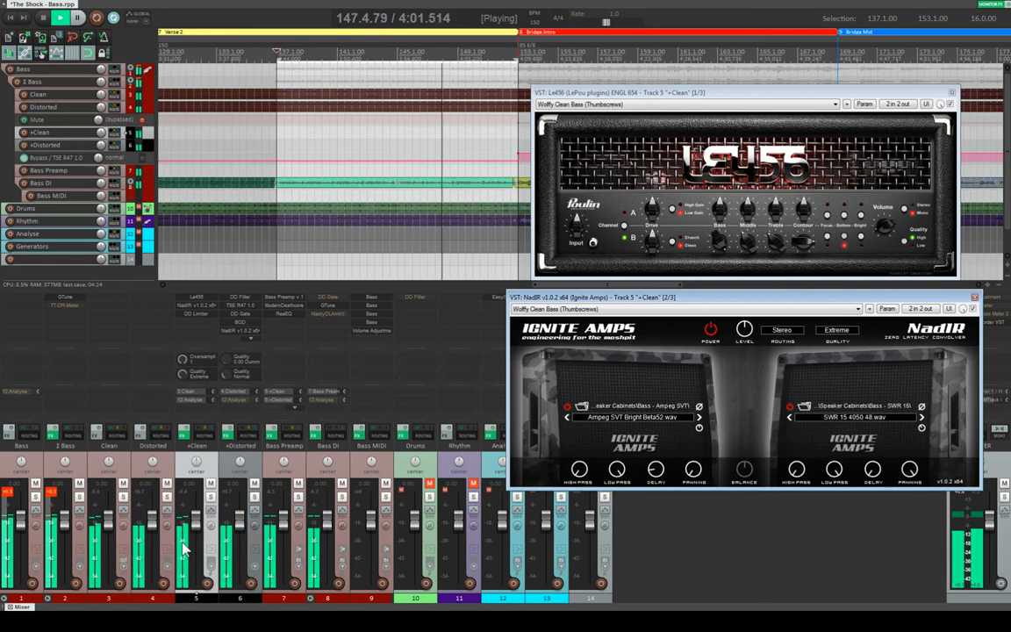
mouse_move(246, 525)
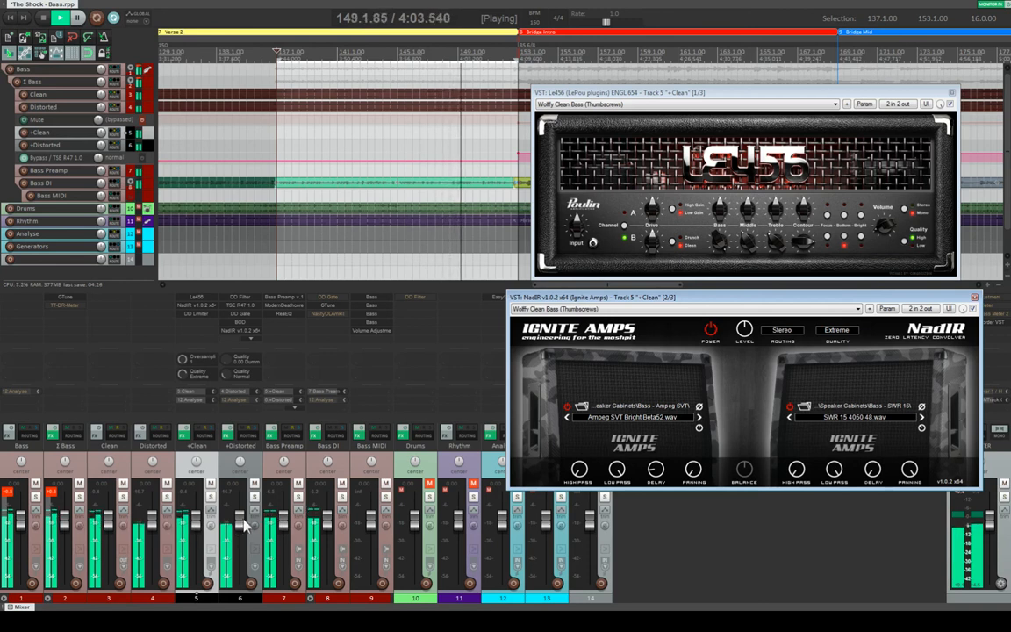
mouse_move(538, 418)
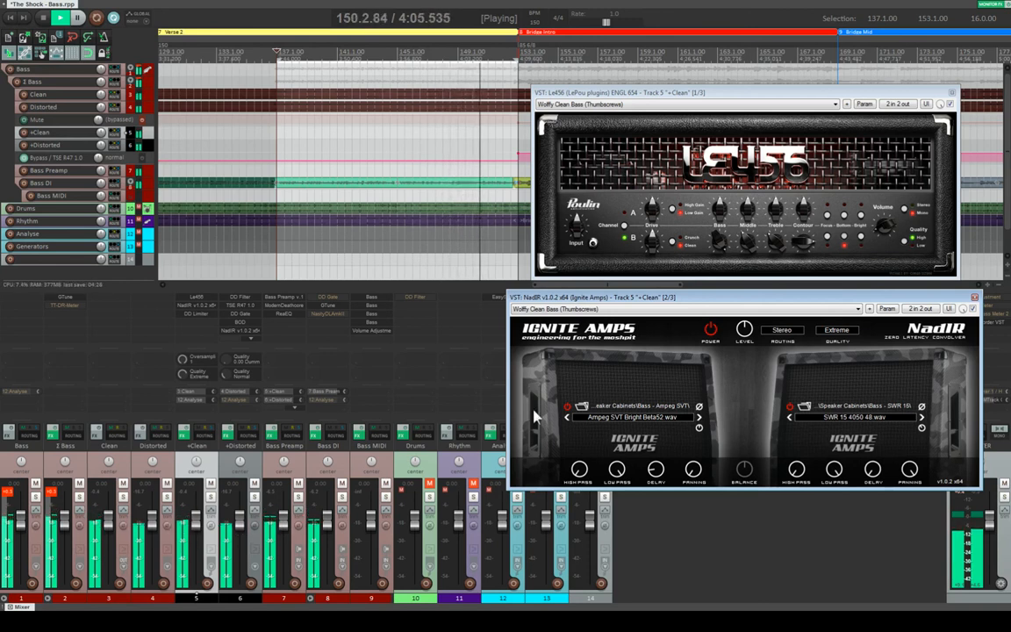